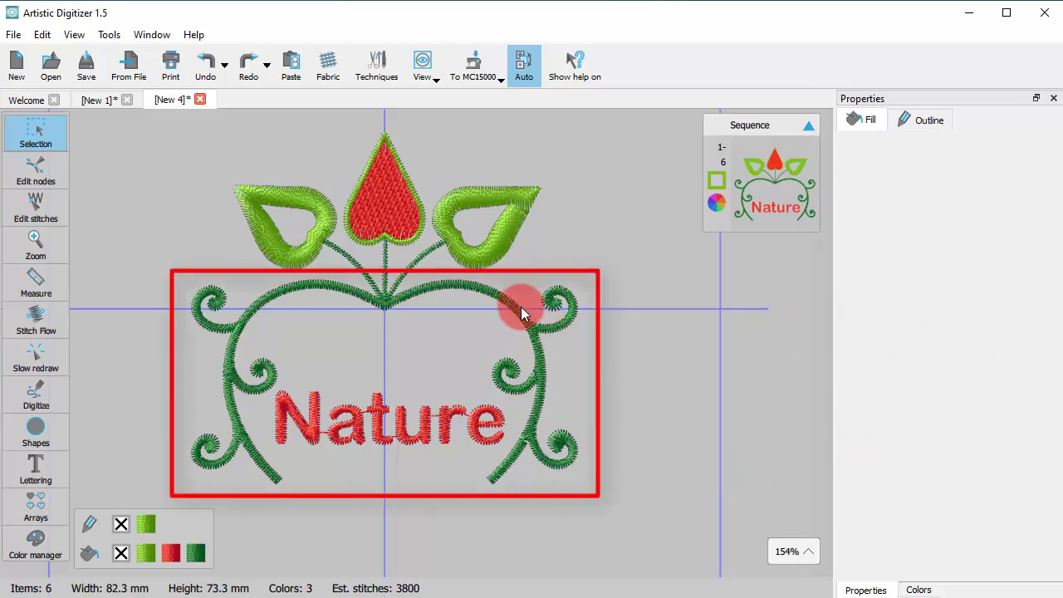
Convert the green scroll frame's fill to a center line using its context menu.
click(524, 314)
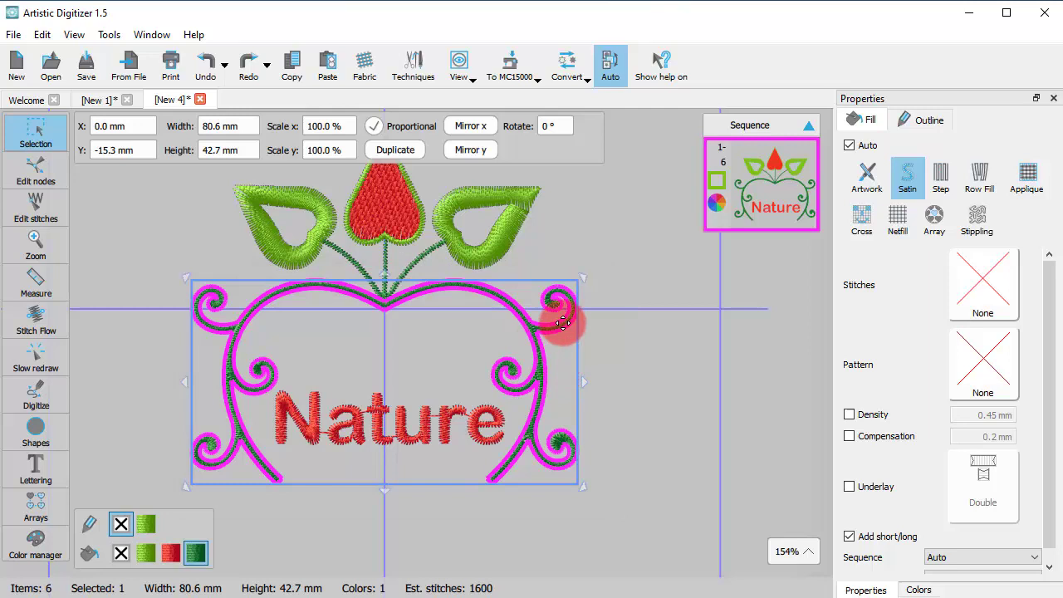
right_click(563, 324)
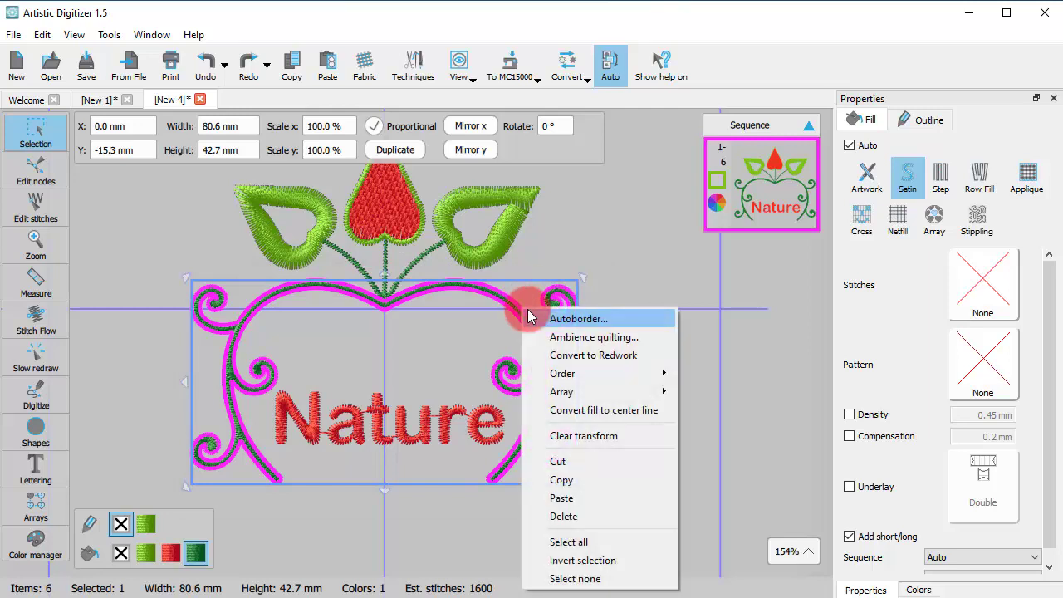
mouse_move(604, 409)
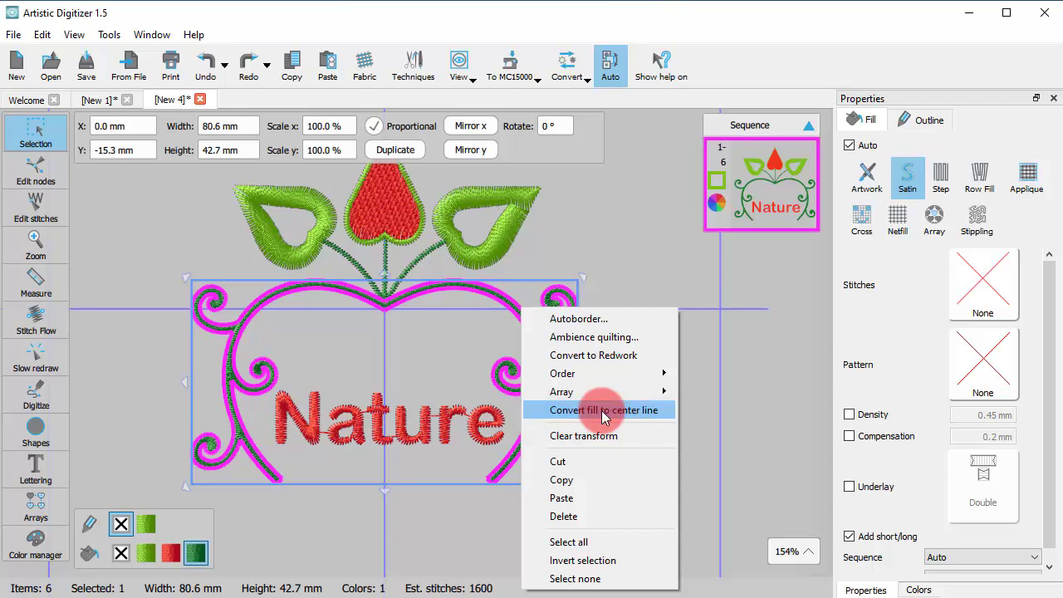
click(604, 410)
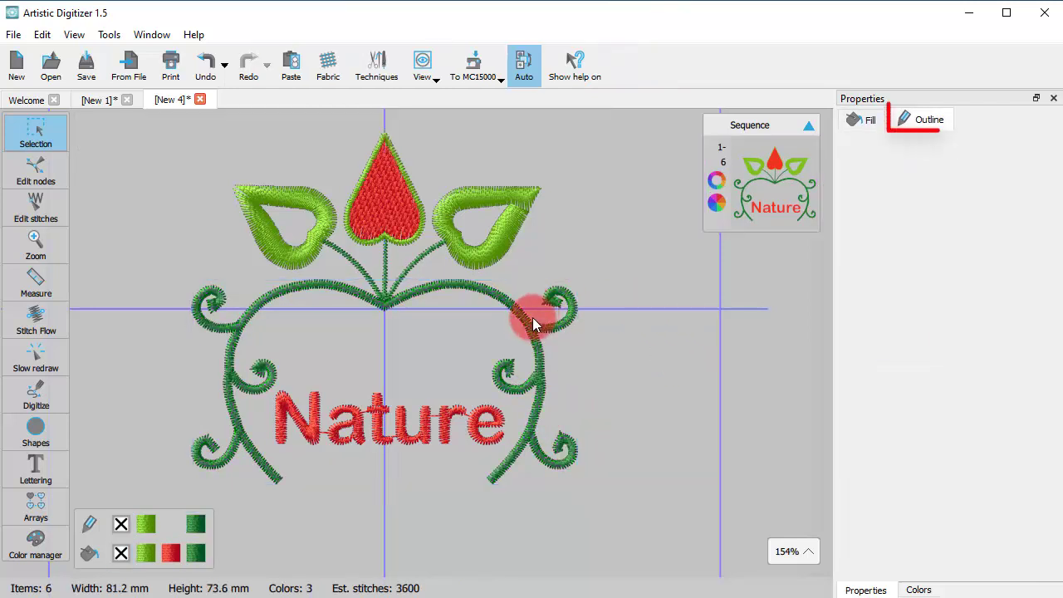
Switch the frame outline from satin to triple running stitch, estimating 800 stitches.
click(540, 320)
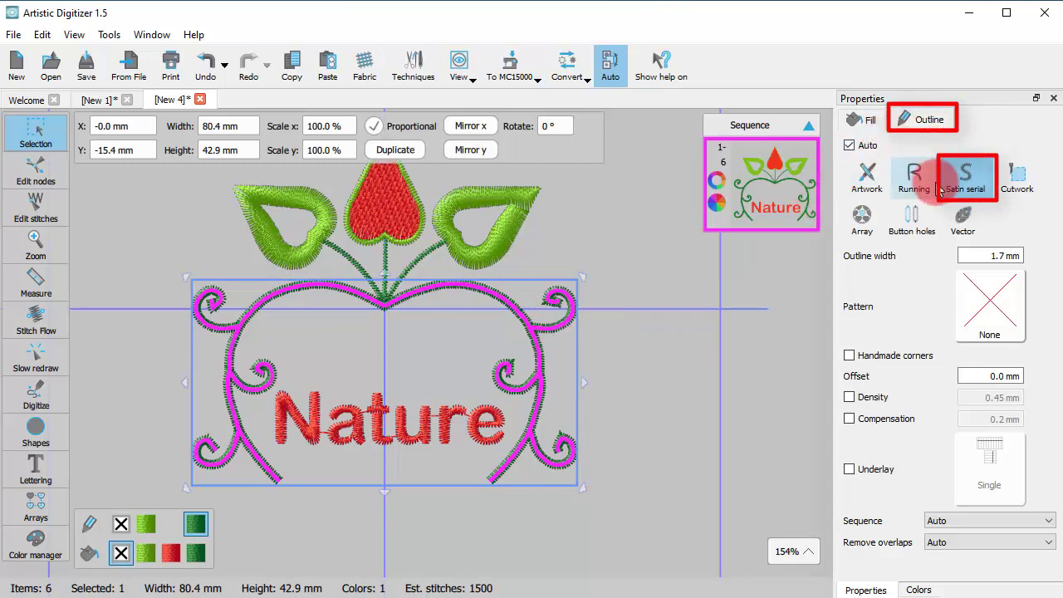
click(967, 174)
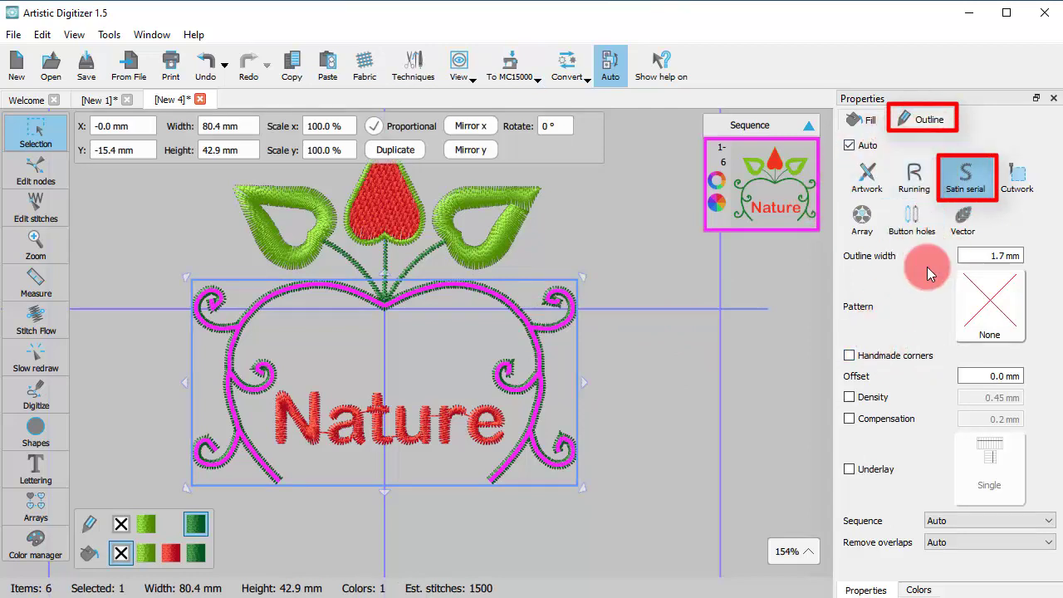
click(913, 176)
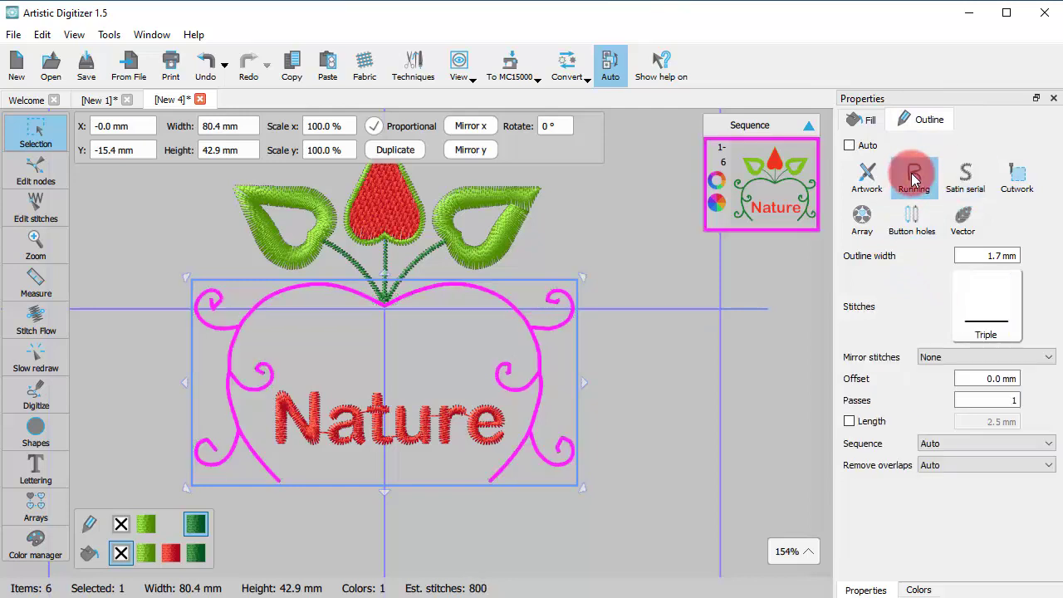
click(914, 172)
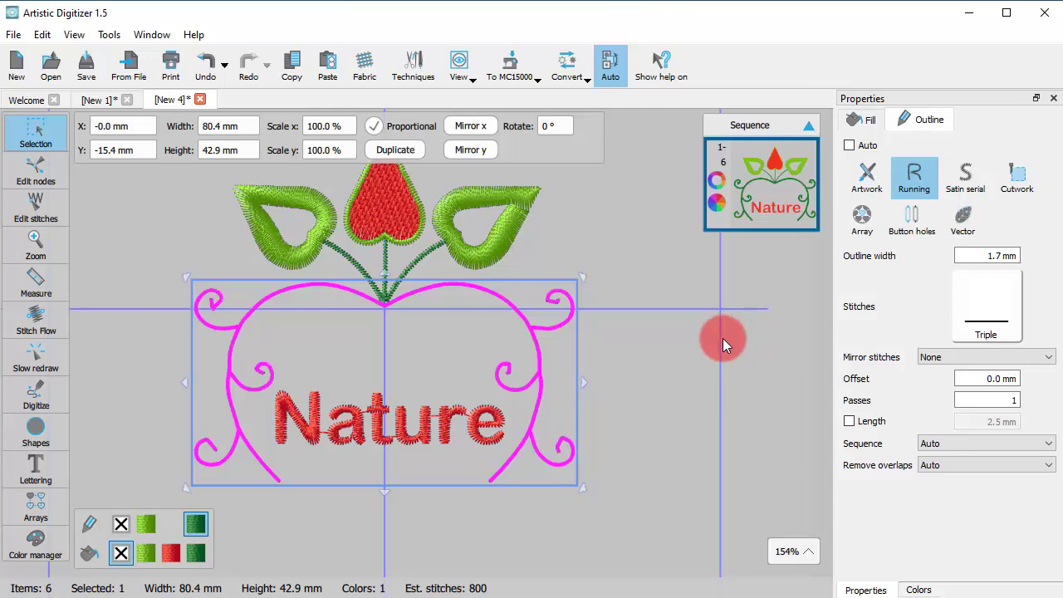
mouse_move(387, 281)
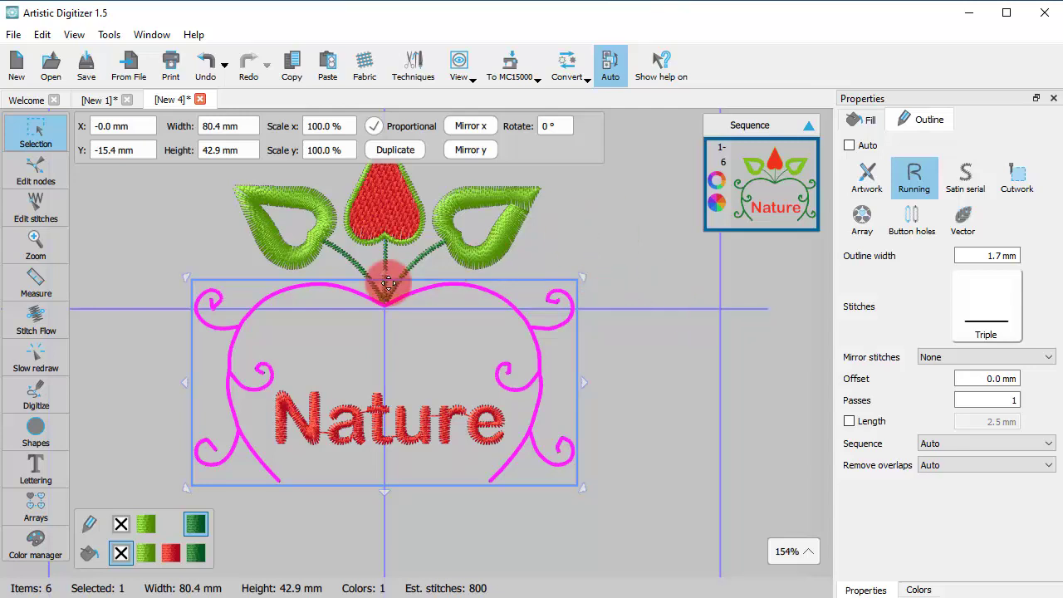
click(283, 225)
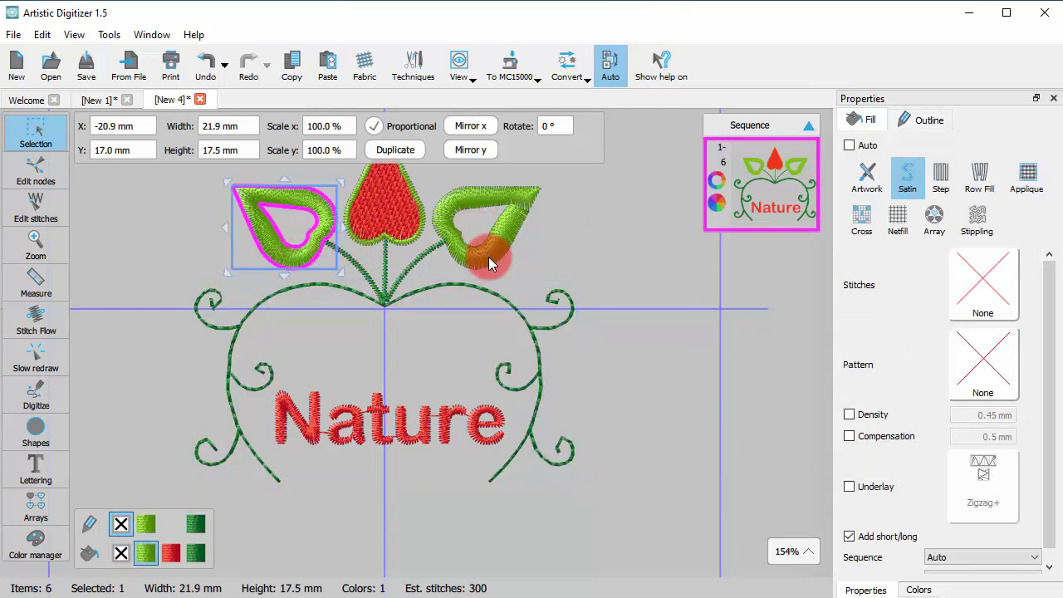
Convert both leaves to center lines, keeping a 4.1 mm satin serial outline.
click(491, 224)
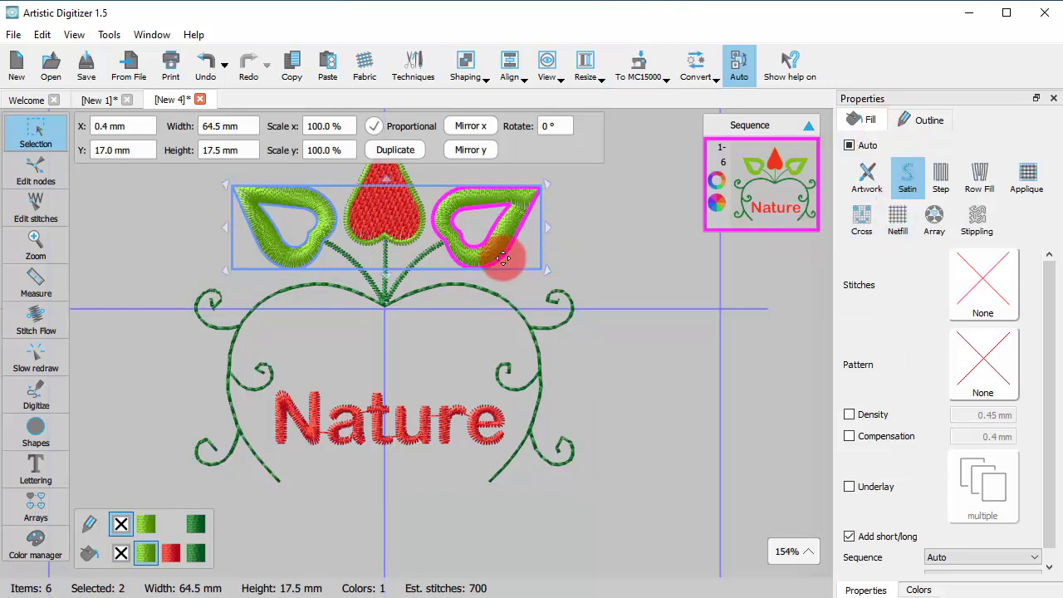
click(928, 119)
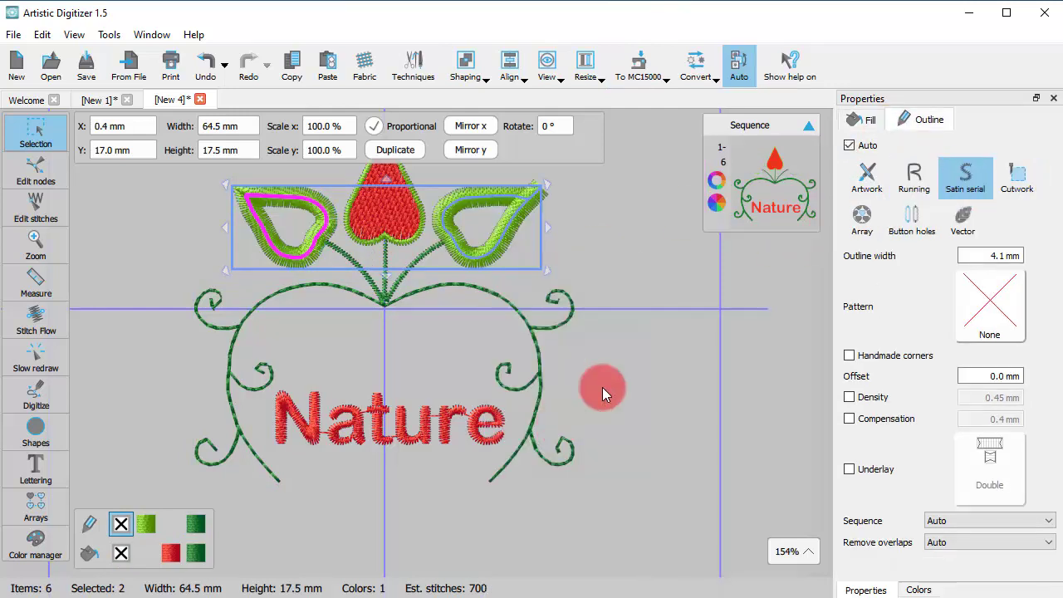
click(964, 175)
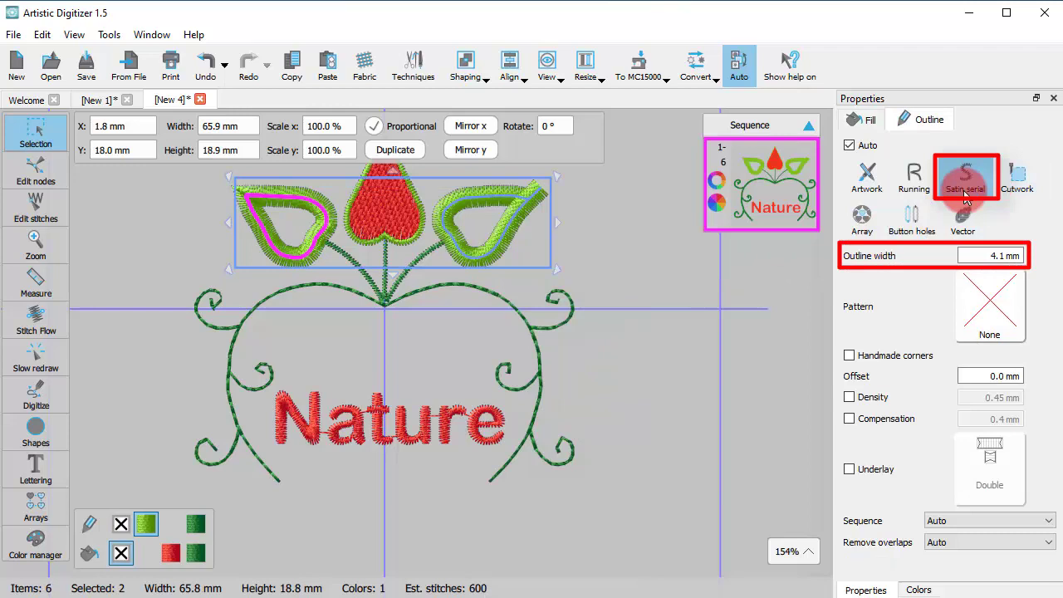
click(967, 175)
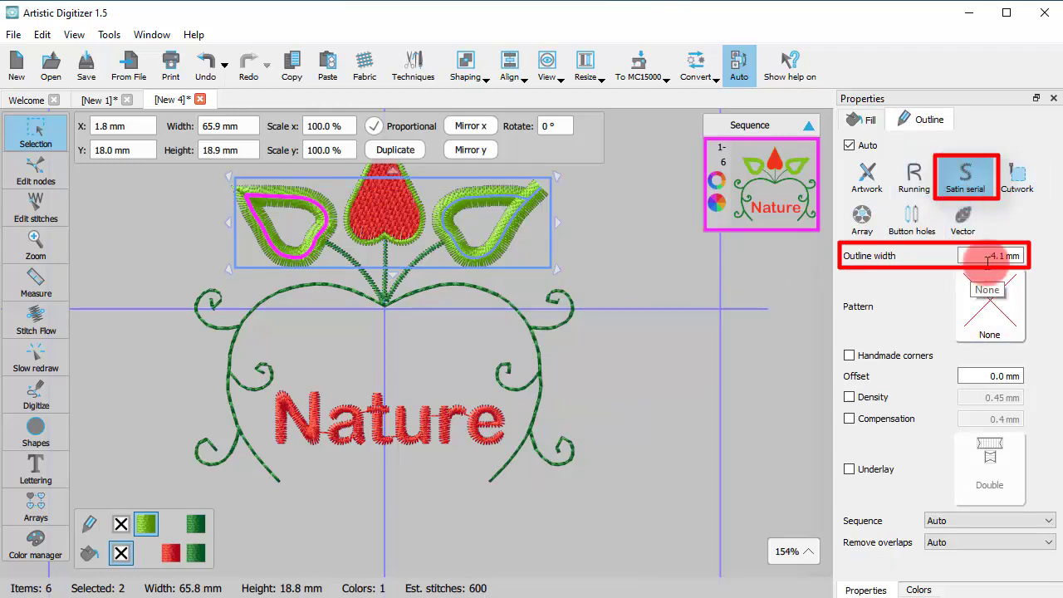
click(407, 274)
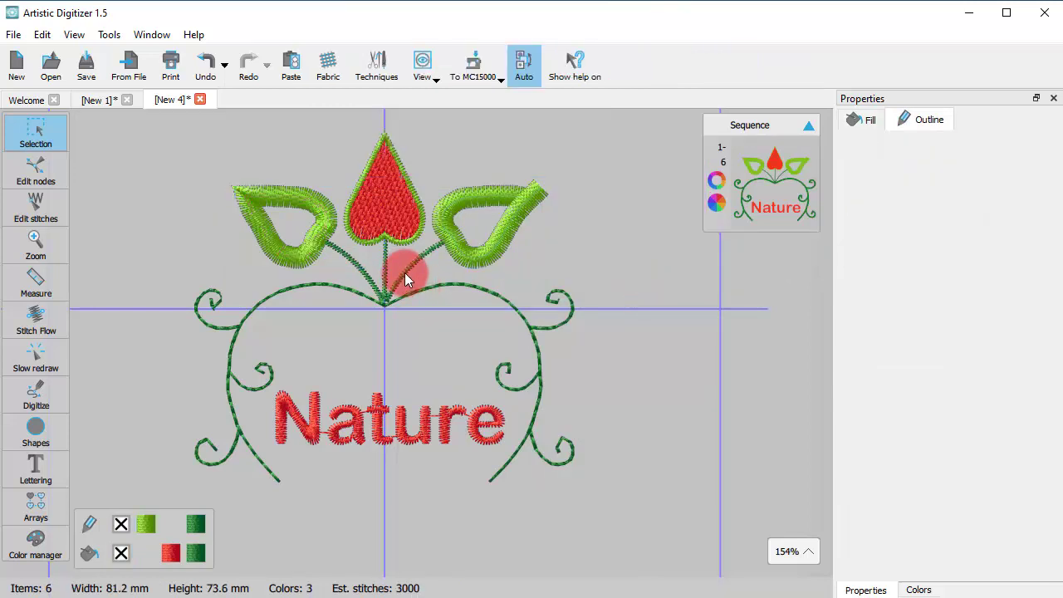
Apply Convert fill to center line to the flower stems, then select the Nature lettering.
click(394, 274)
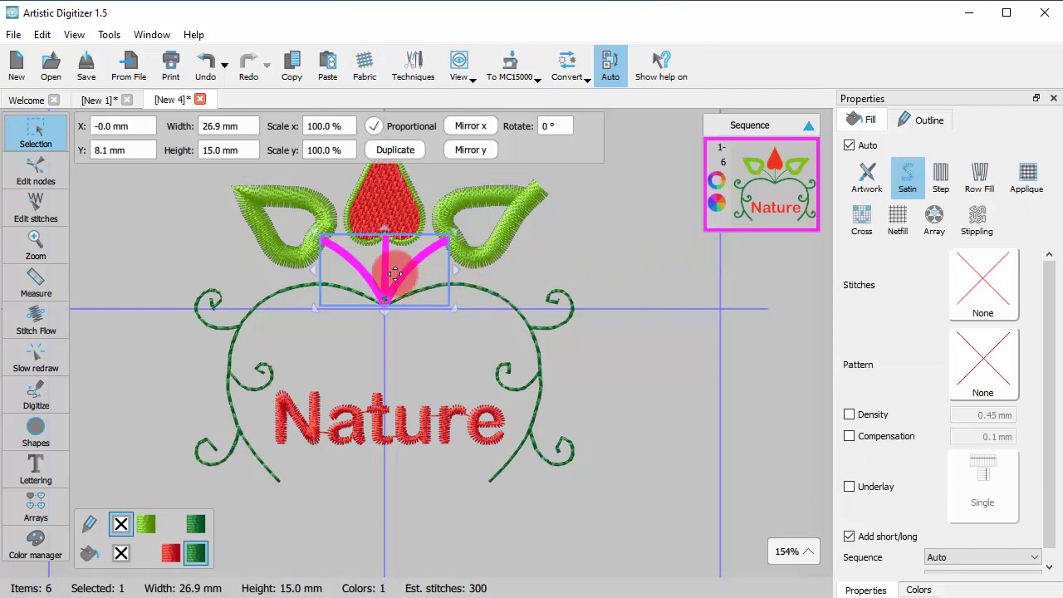
click(907, 177)
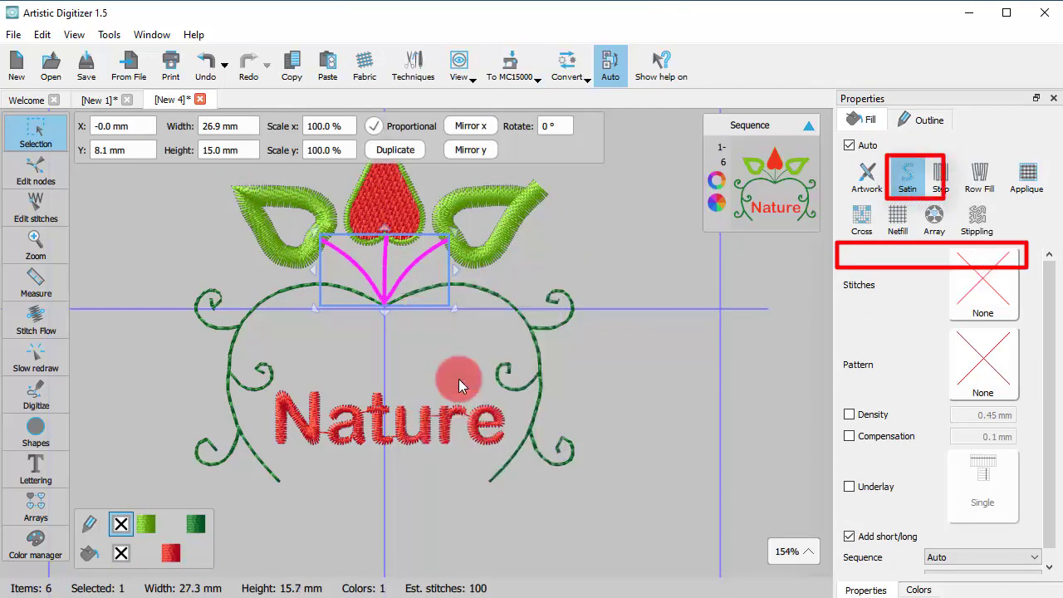
click(928, 118)
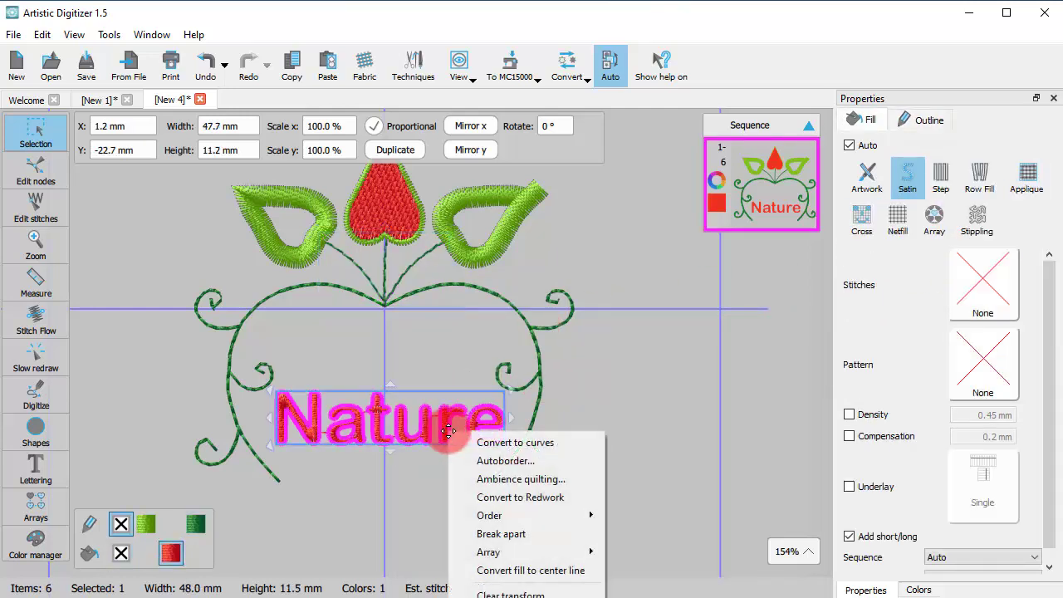
Convert the Nature lettering to a thin center-line outline, then deselect it.
click(506, 461)
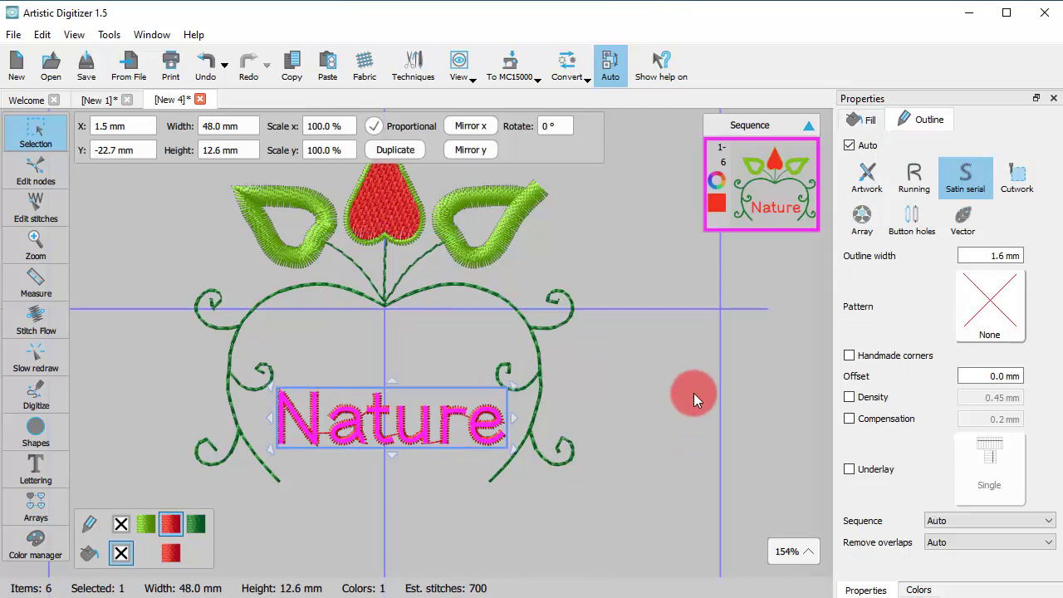
click(913, 173)
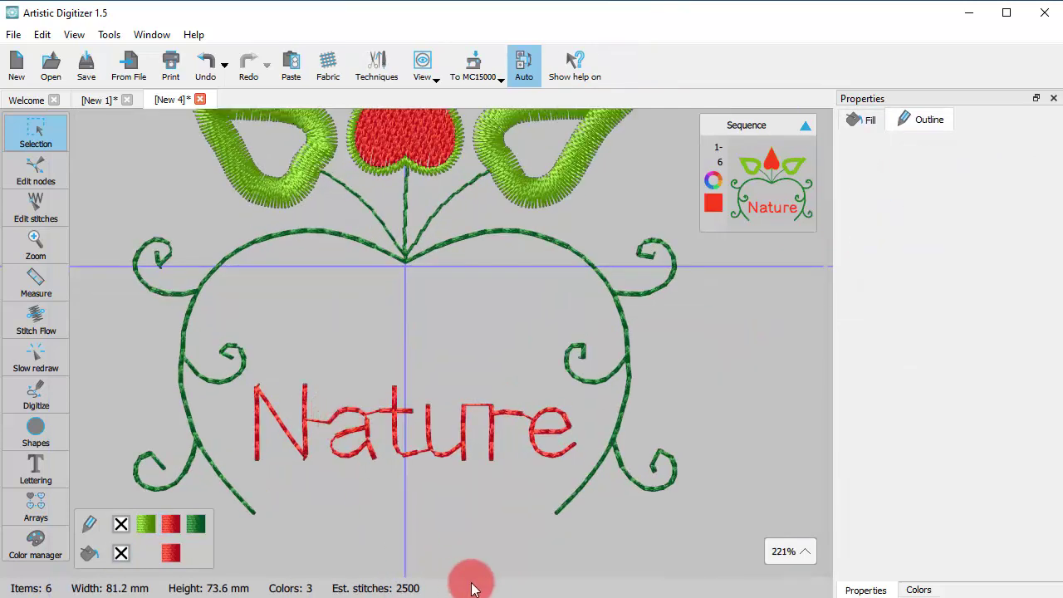
mouse_move(509, 315)
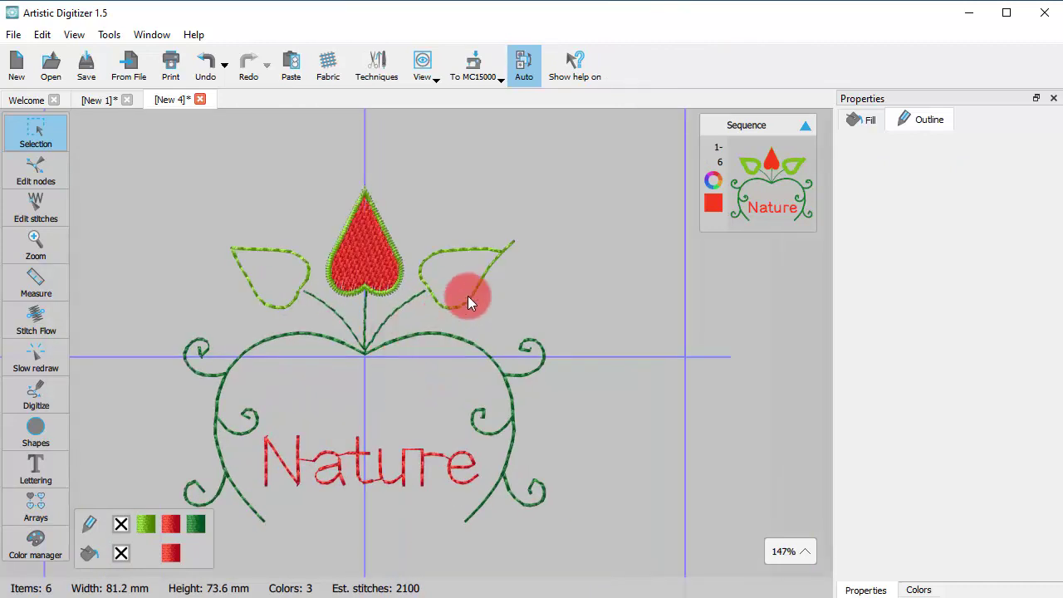
Apply star-shaped running-stitch pattern 04 to both leaf outlines.
click(470, 295)
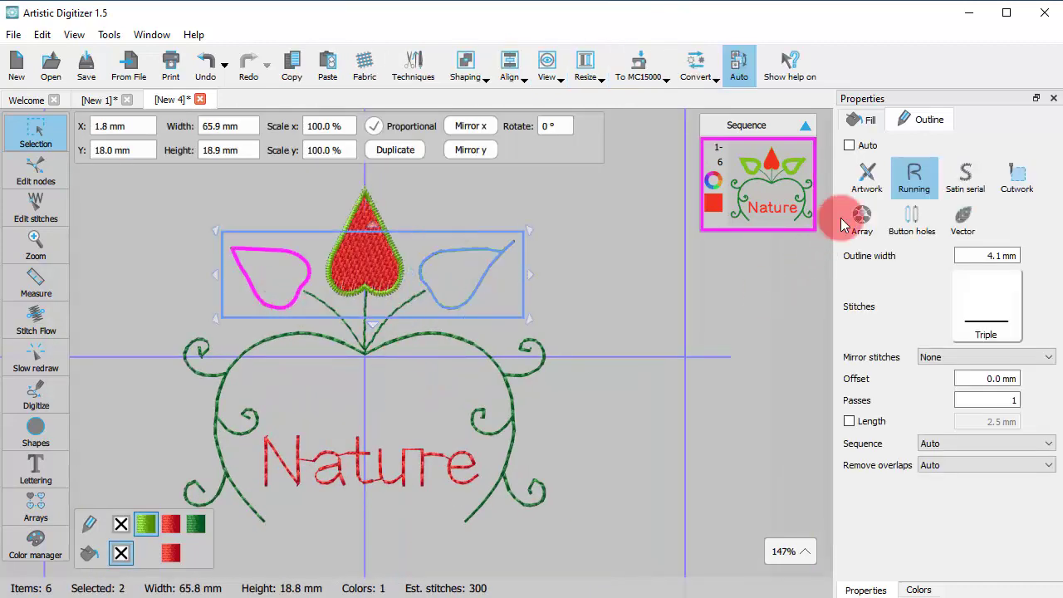
click(986, 305)
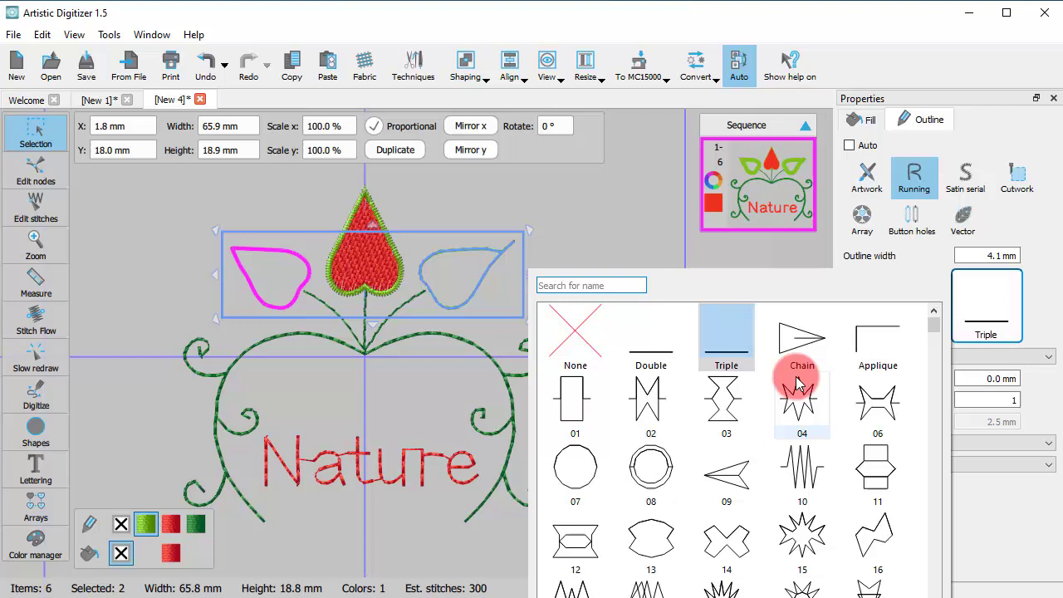
click(801, 403)
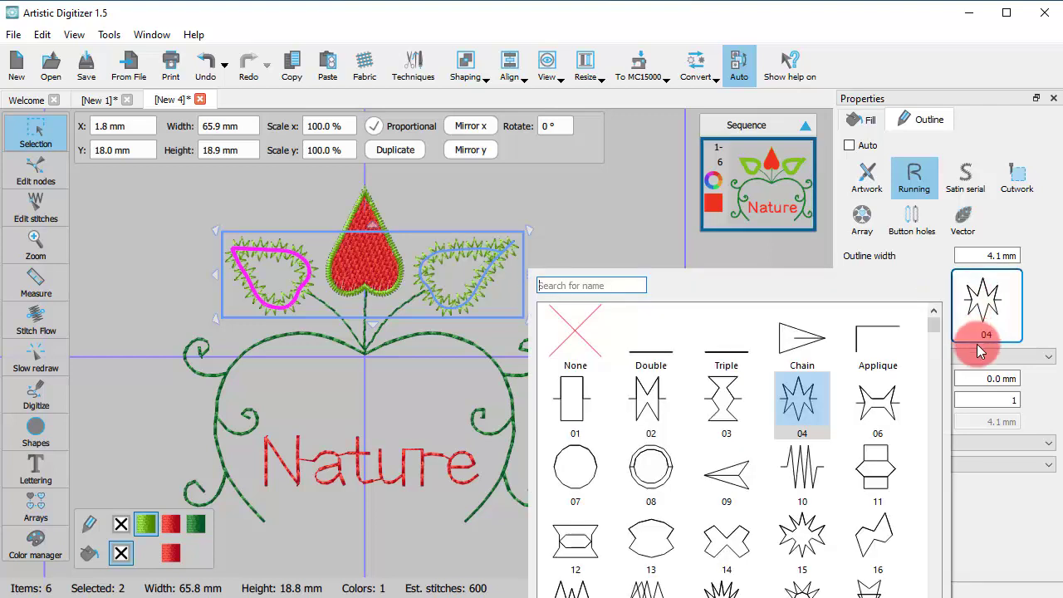